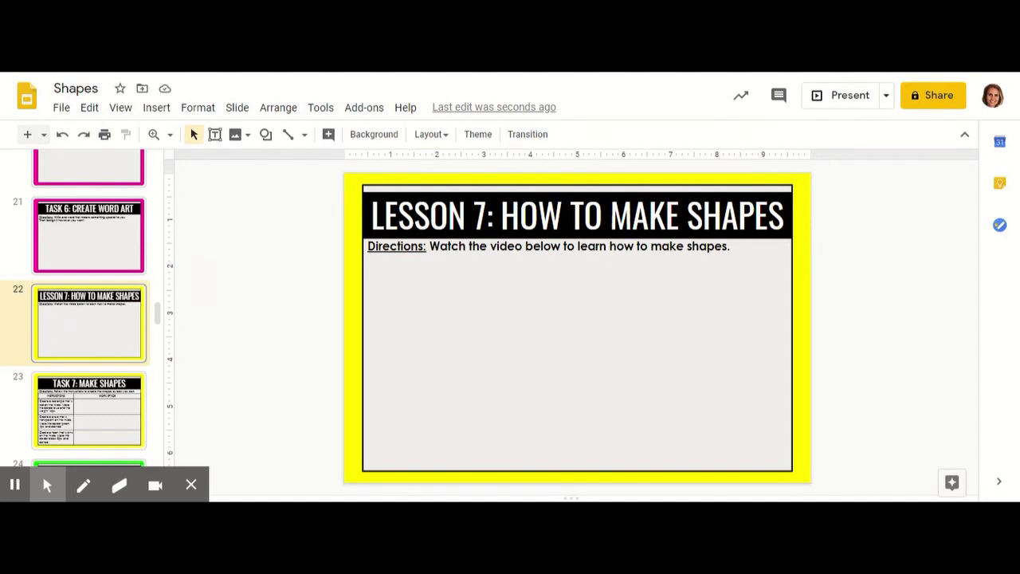
mouse_move(672, 335)
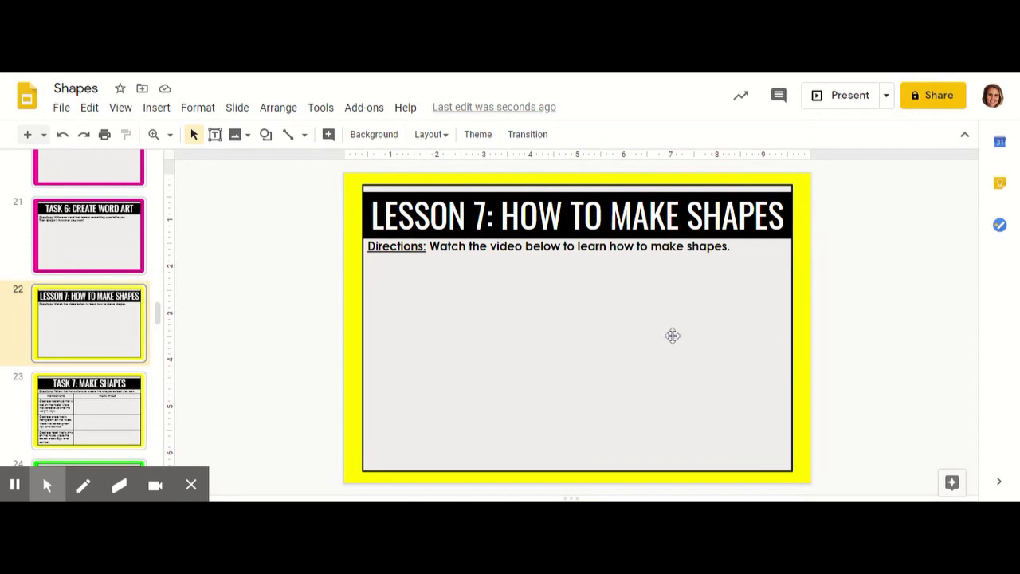
mouse_move(241, 148)
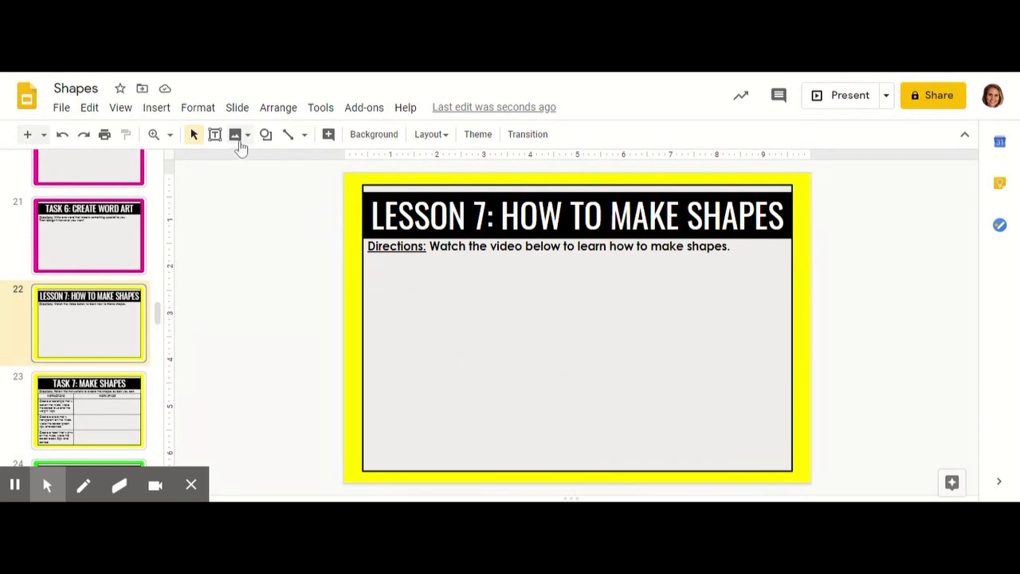
mouse_move(265, 134)
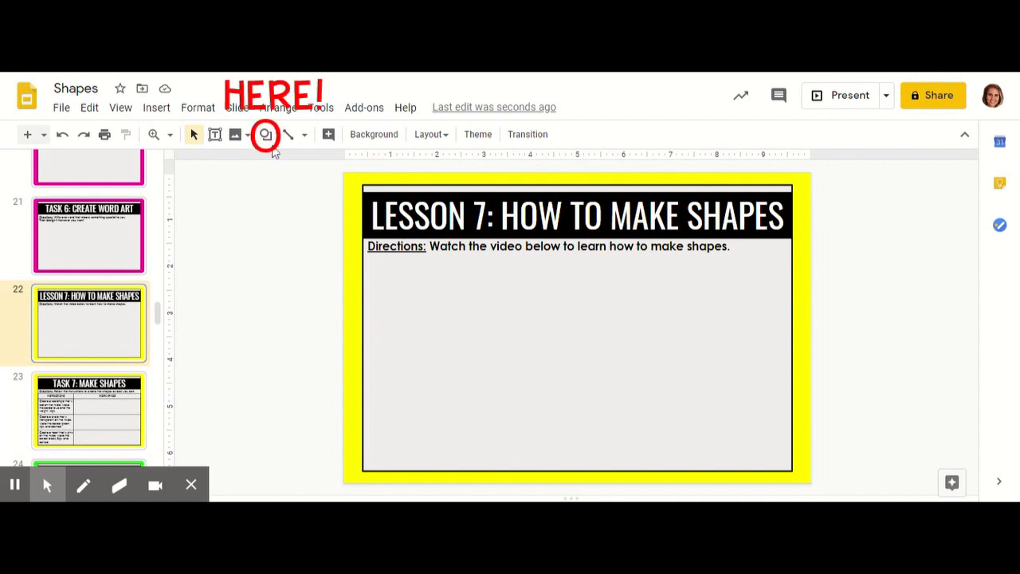
mouse_move(265, 134)
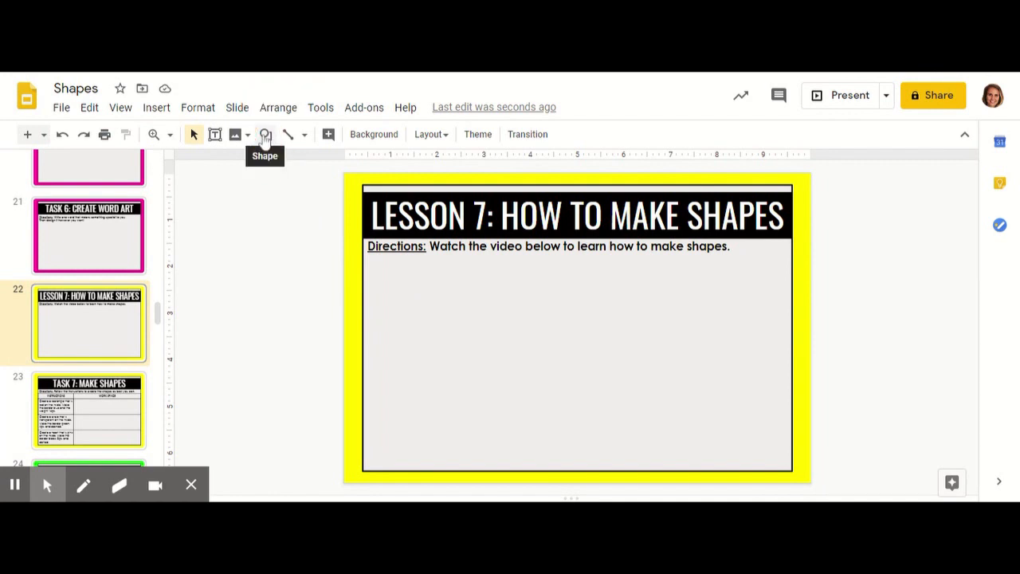
Open the shape categories from the Shape tool to insert a circle.
click(265, 134)
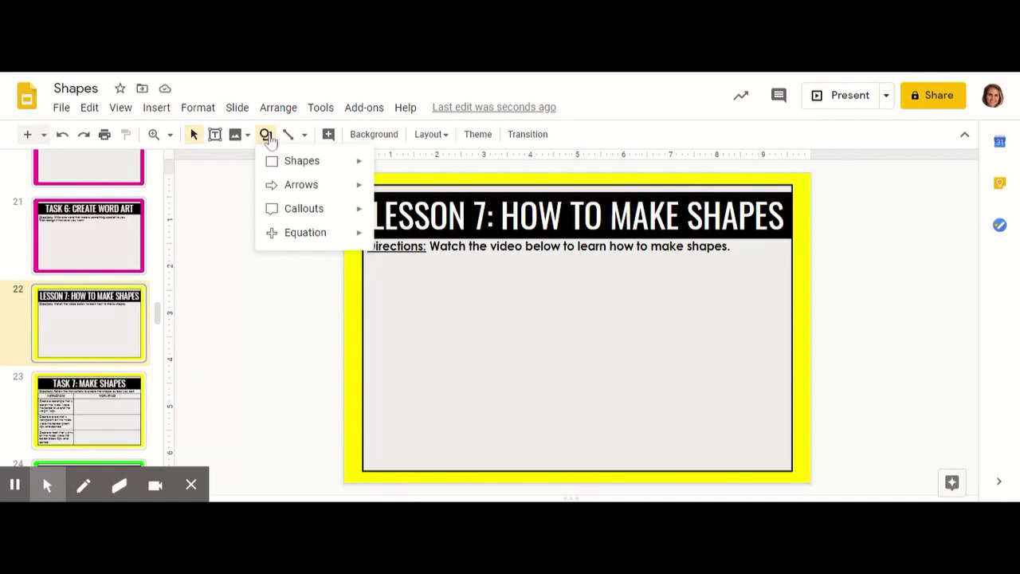
mouse_move(304, 208)
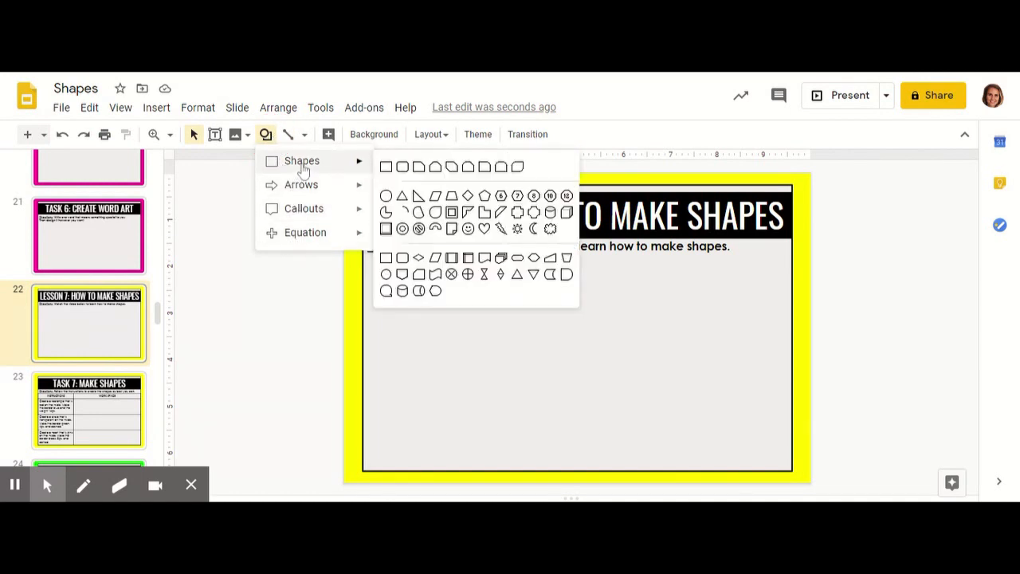
mouse_move(311, 167)
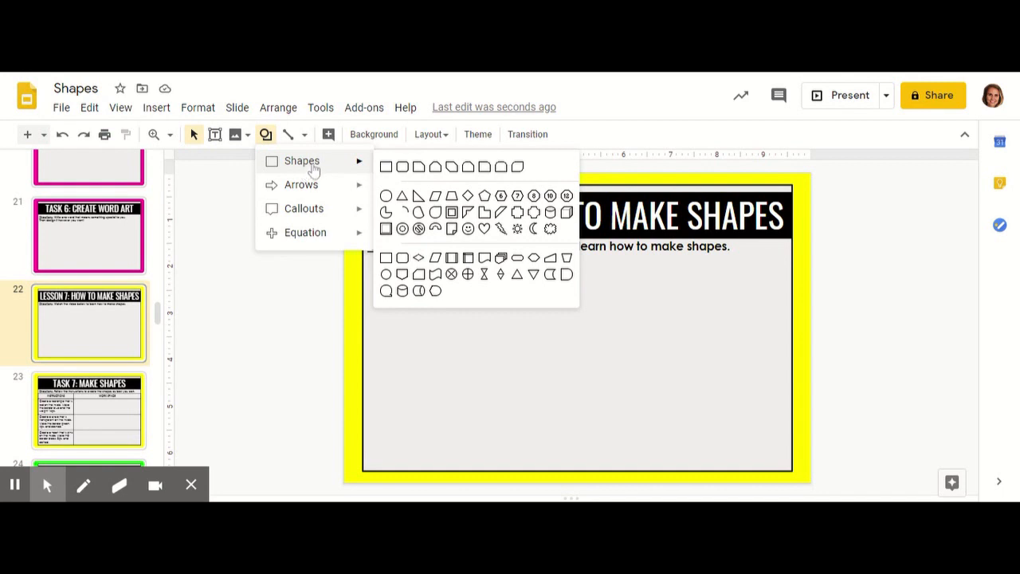
mouse_move(489, 167)
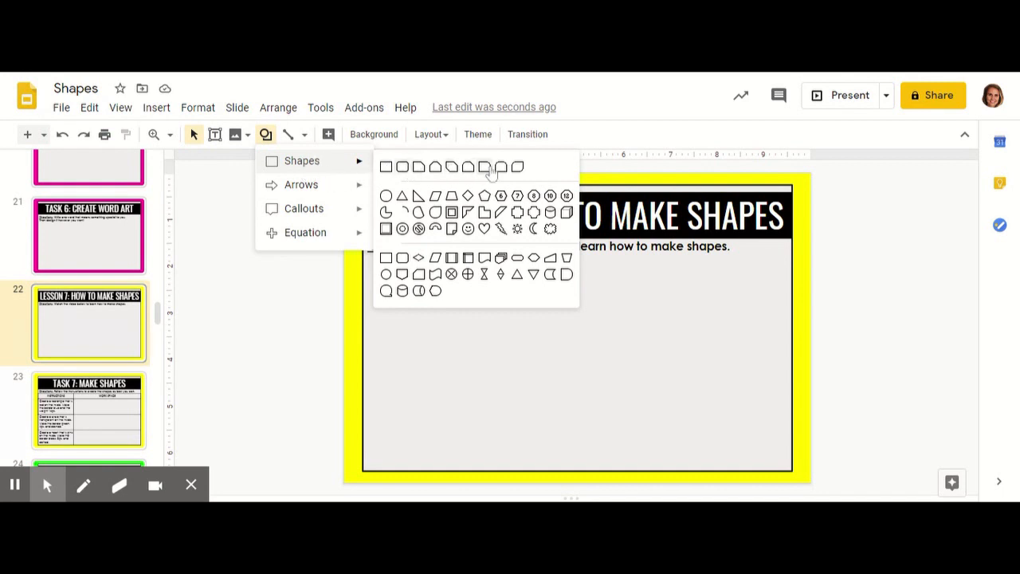
mouse_move(420, 299)
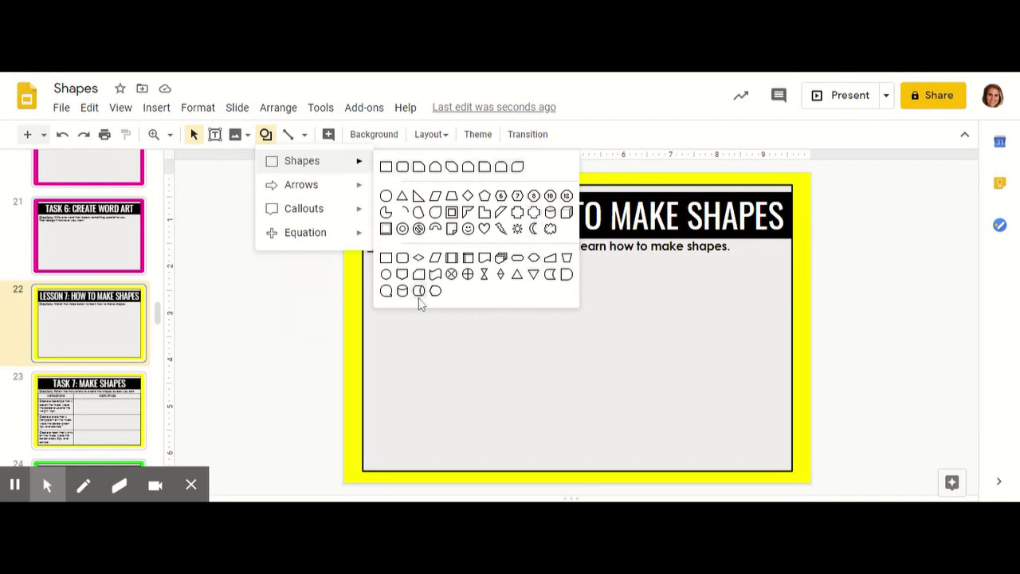
mouse_move(386, 197)
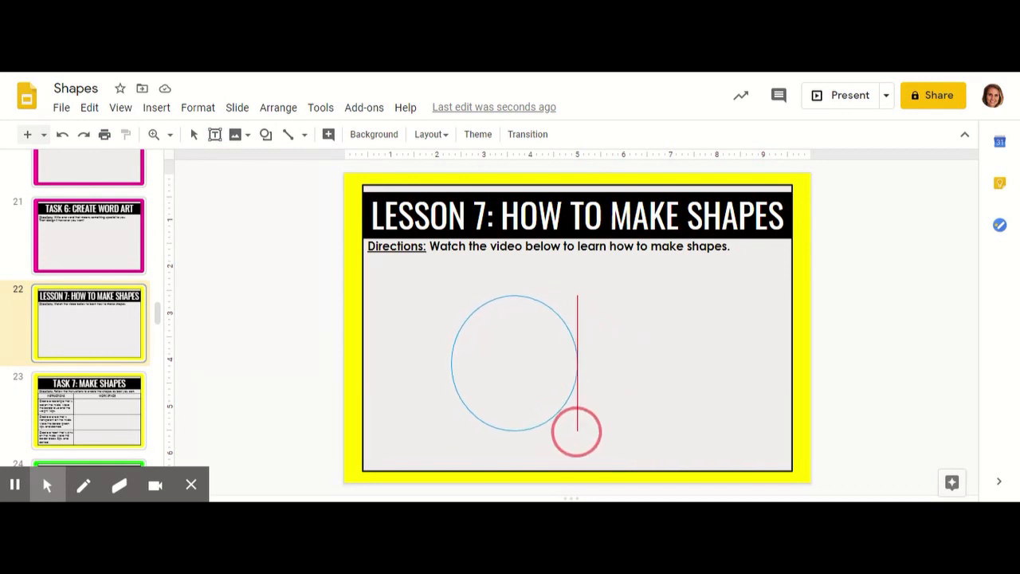
Place the new circle and drag it right to the slide's horizontal centre.
click(513, 363)
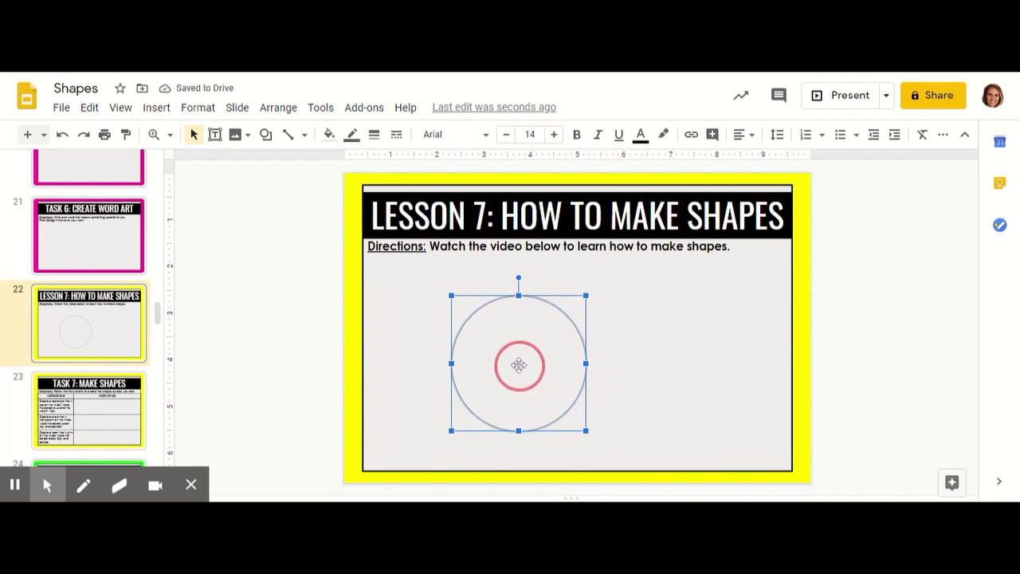
drag(518, 365, 553, 360)
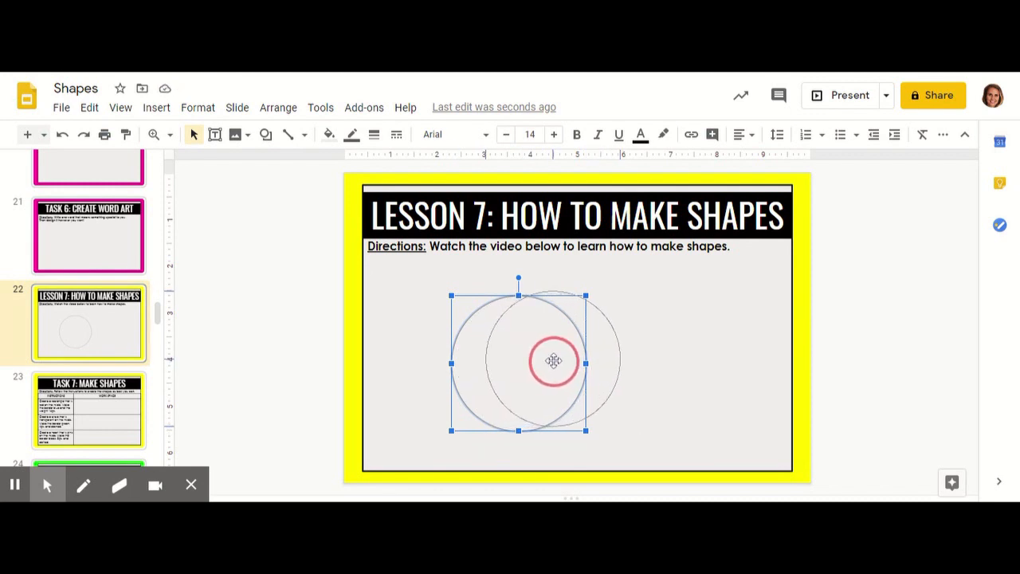
drag(553, 360, 588, 357)
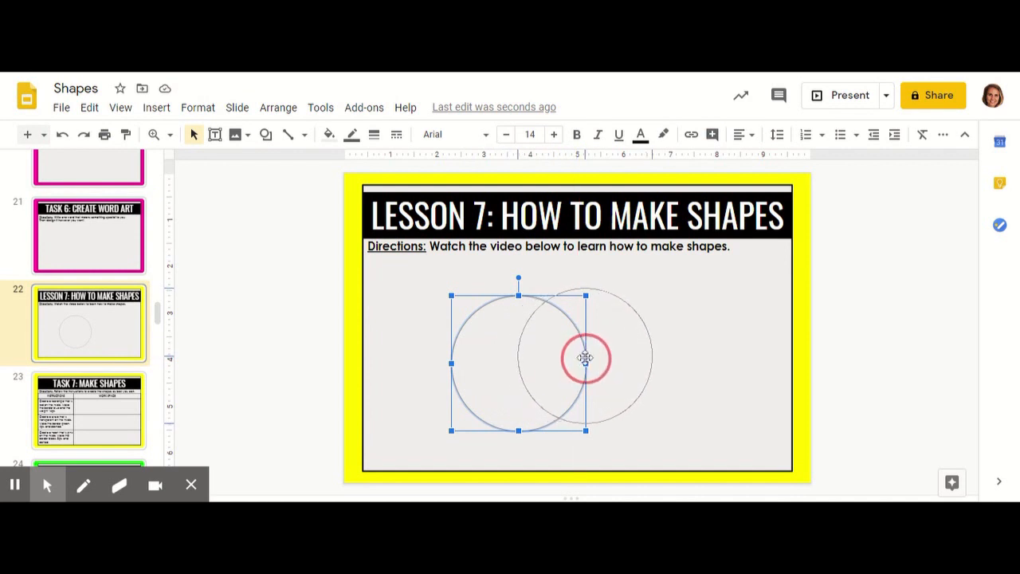
drag(586, 357, 578, 357)
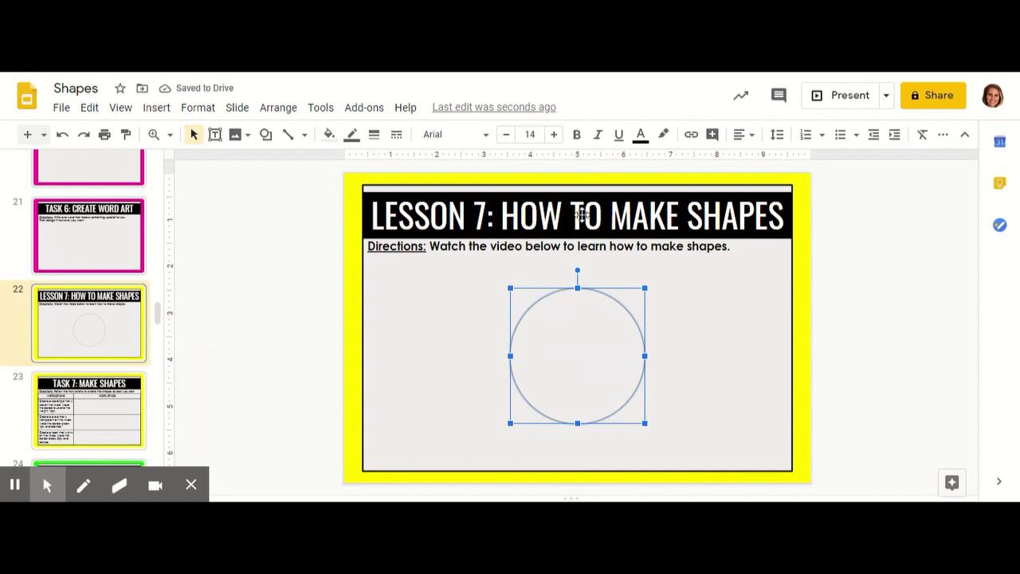
mouse_move(602, 410)
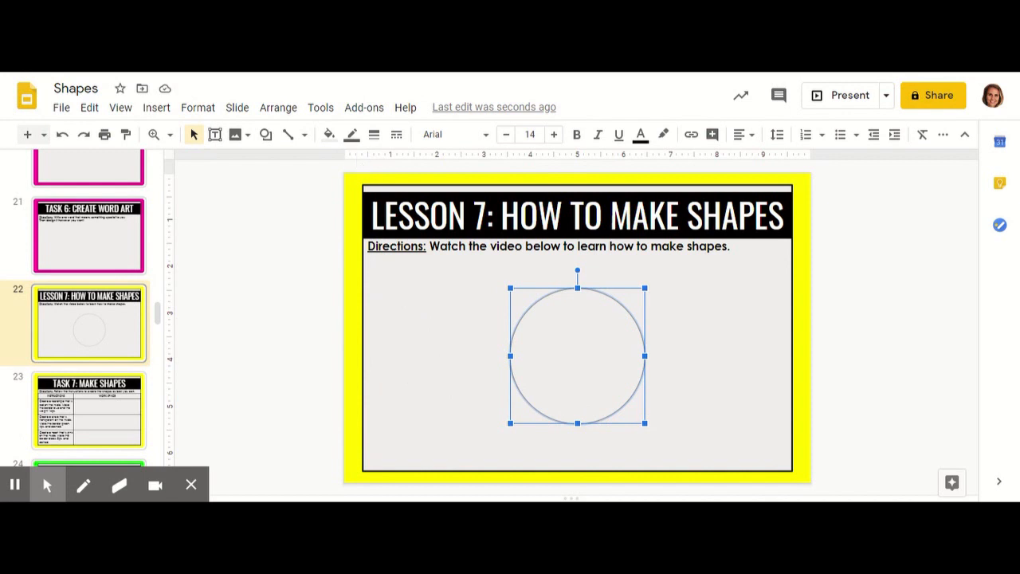
mouse_move(333, 221)
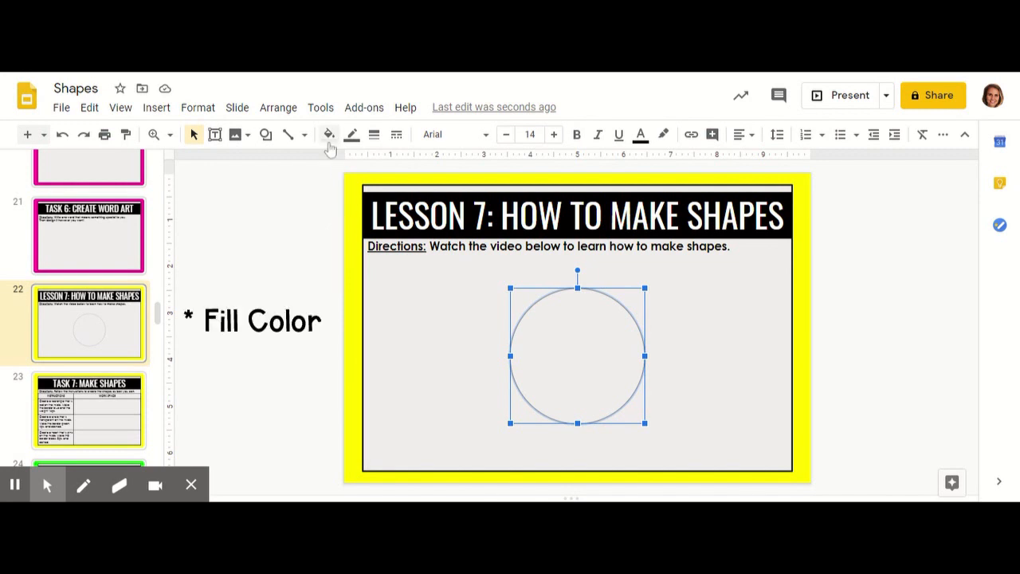
mouse_move(328, 134)
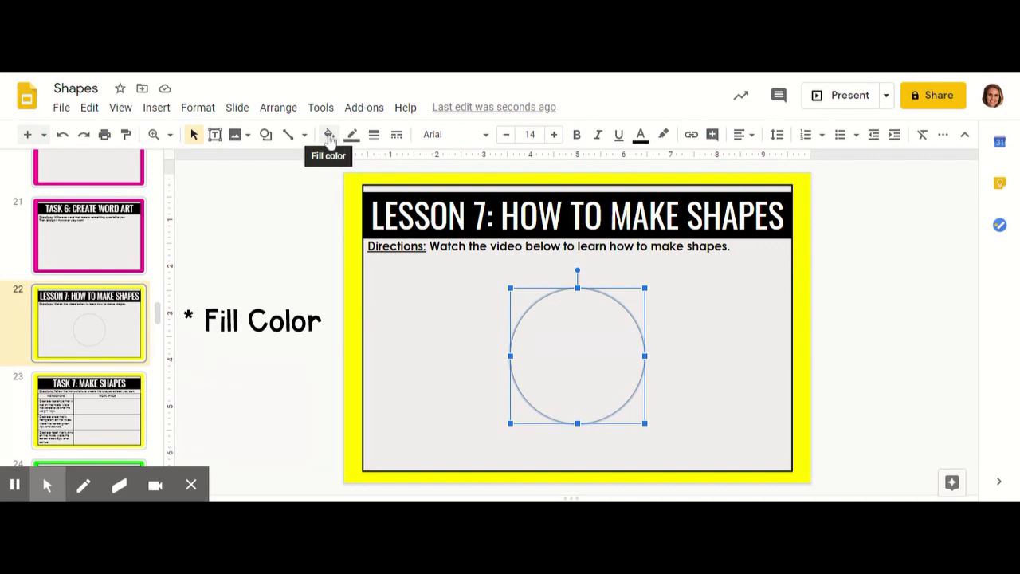
Open the fill colour palette for the centred circle.
click(328, 134)
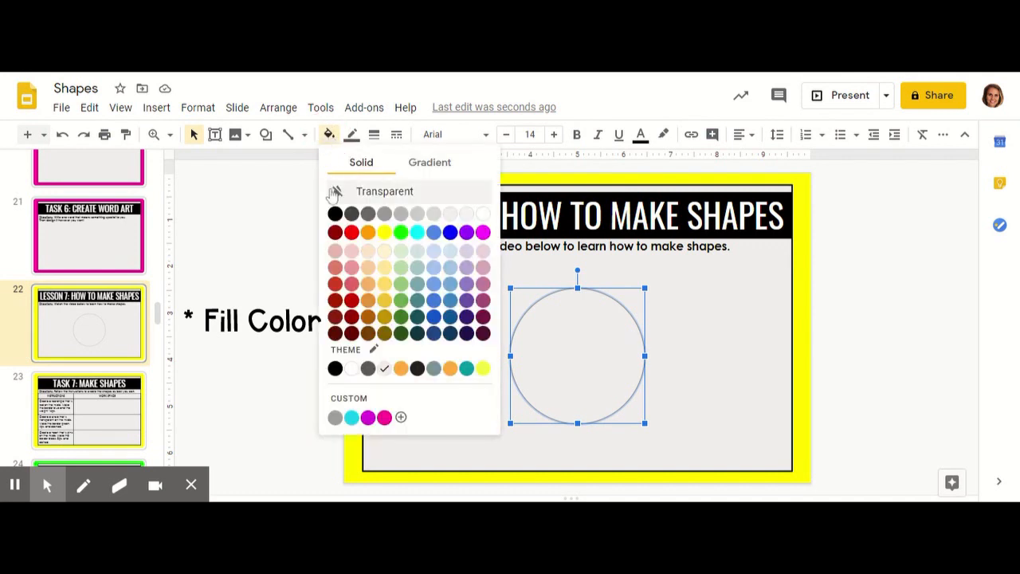
mouse_move(458, 269)
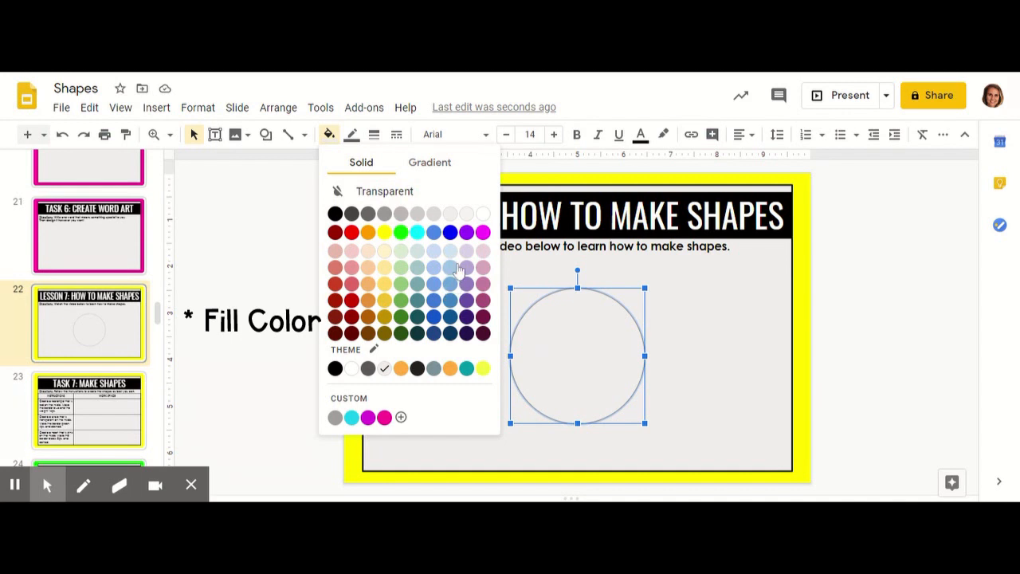
mouse_move(414, 295)
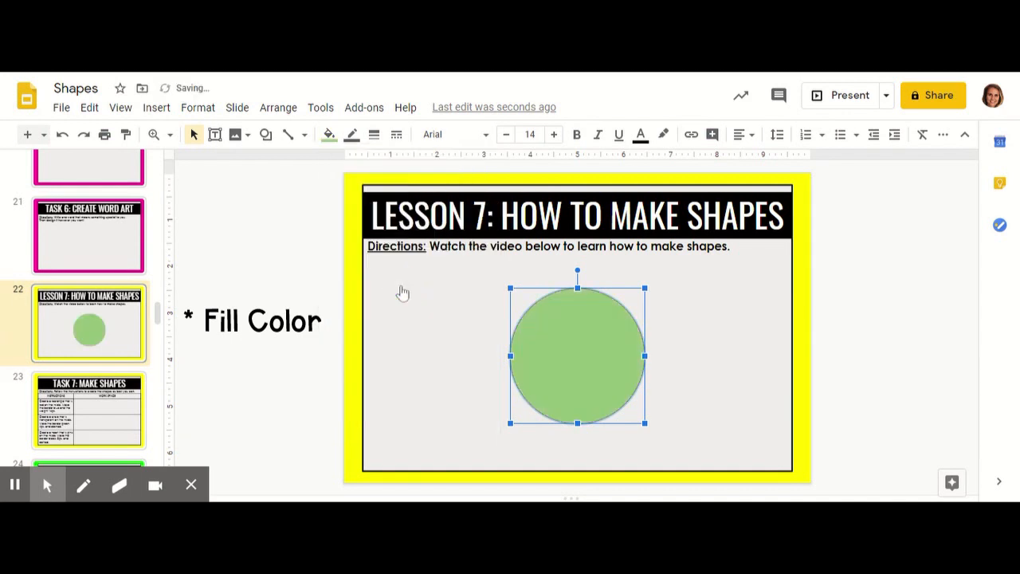
mouse_move(441, 294)
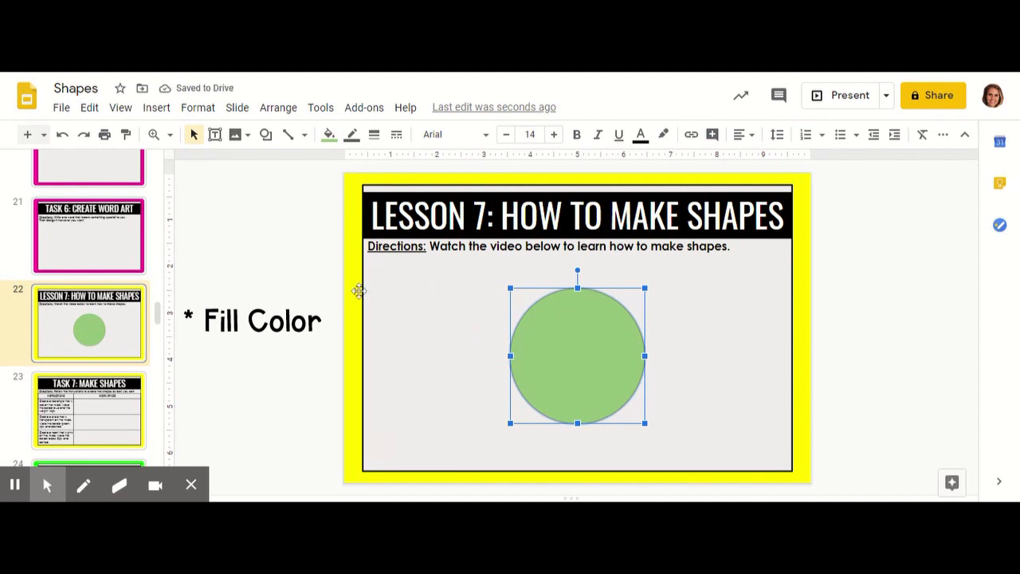
mouse_move(285, 230)
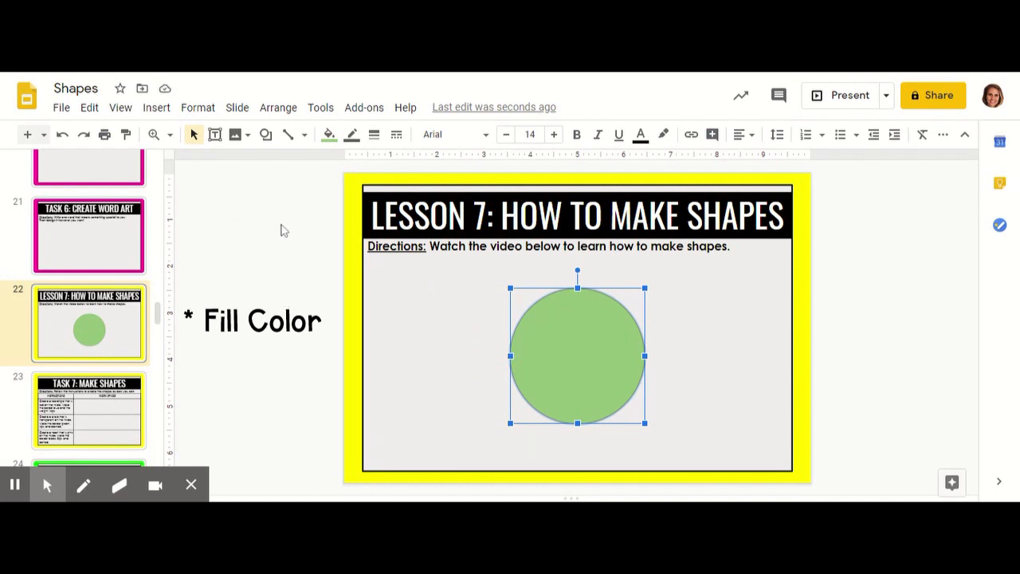
mouse_move(323, 162)
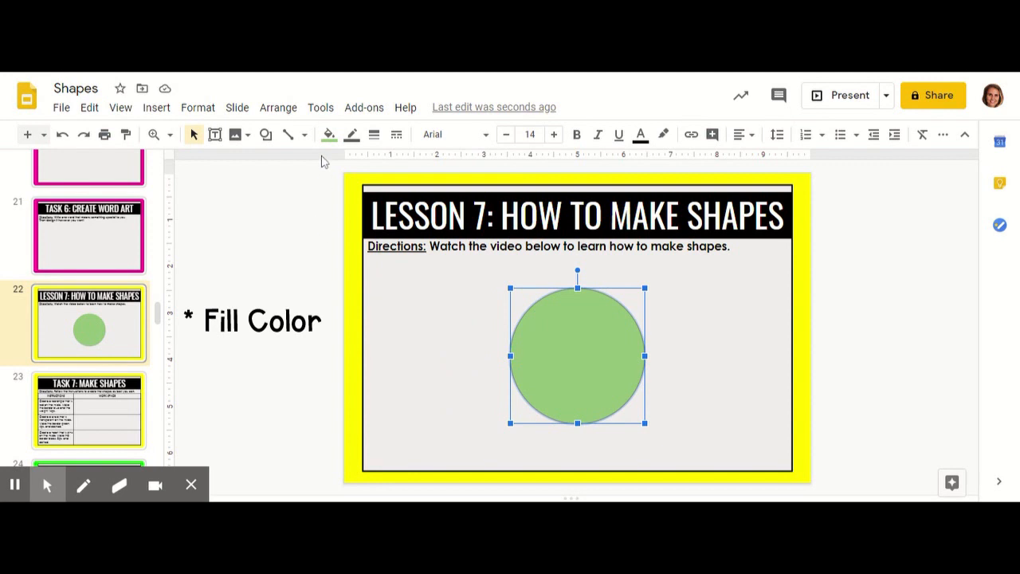
mouse_move(352, 134)
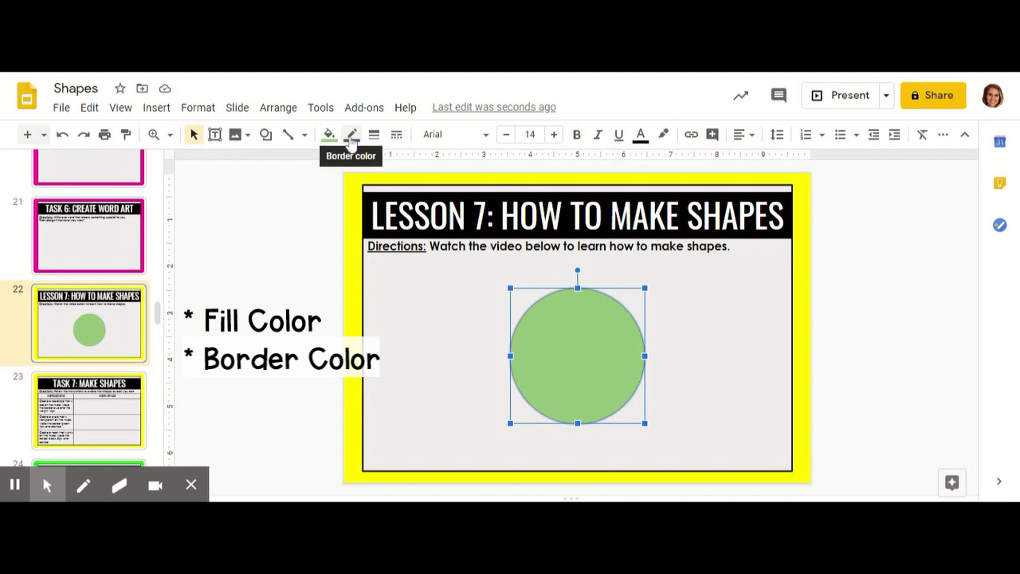
Give the circle a blue border with an 8px border weight.
click(351, 134)
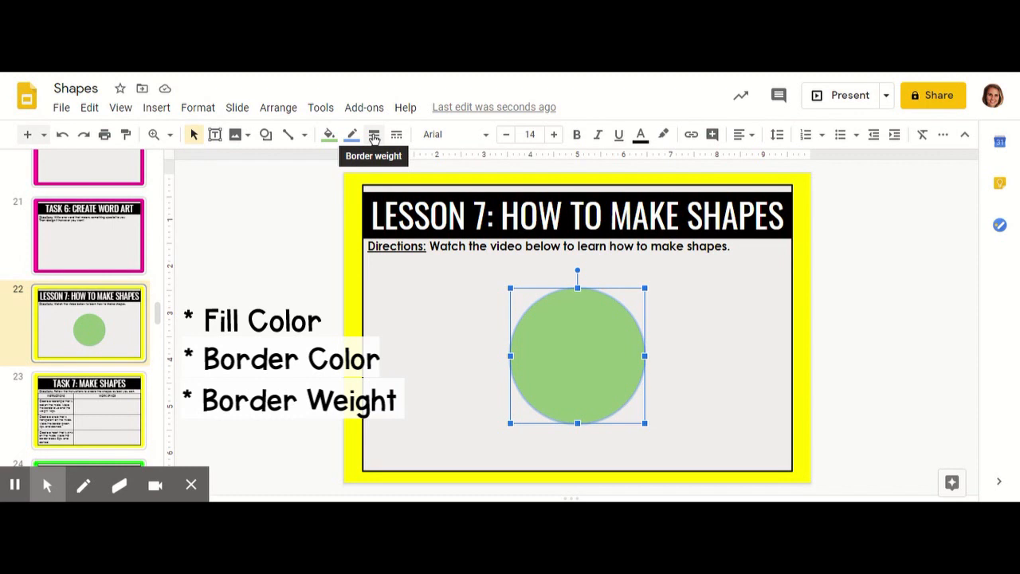
click(374, 134)
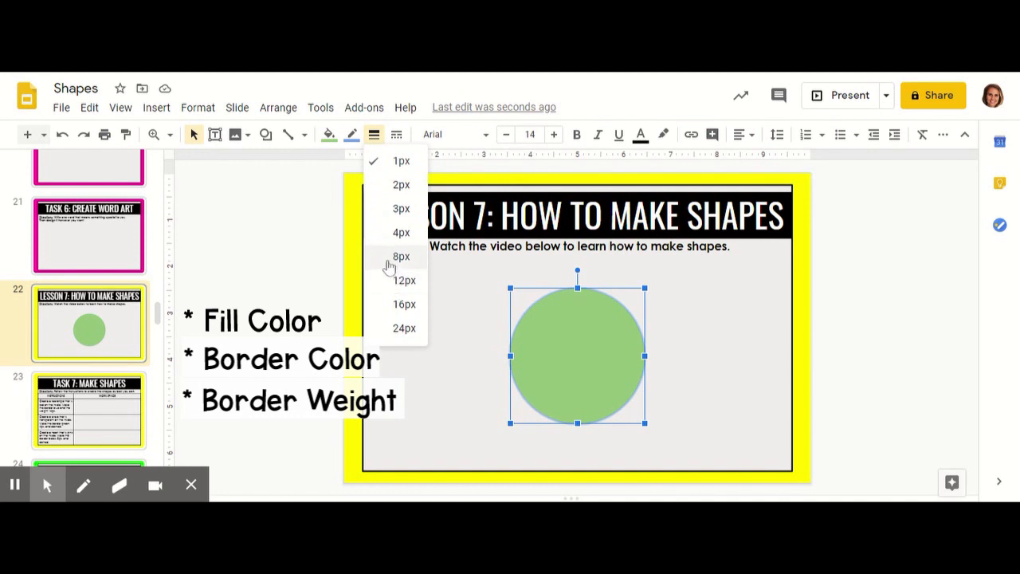
click(401, 256)
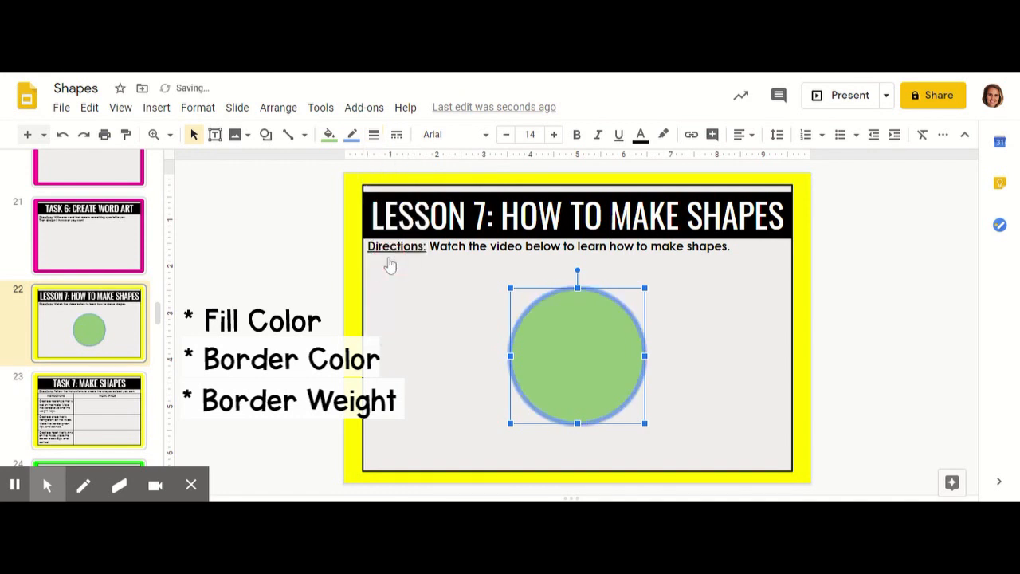
mouse_move(350, 227)
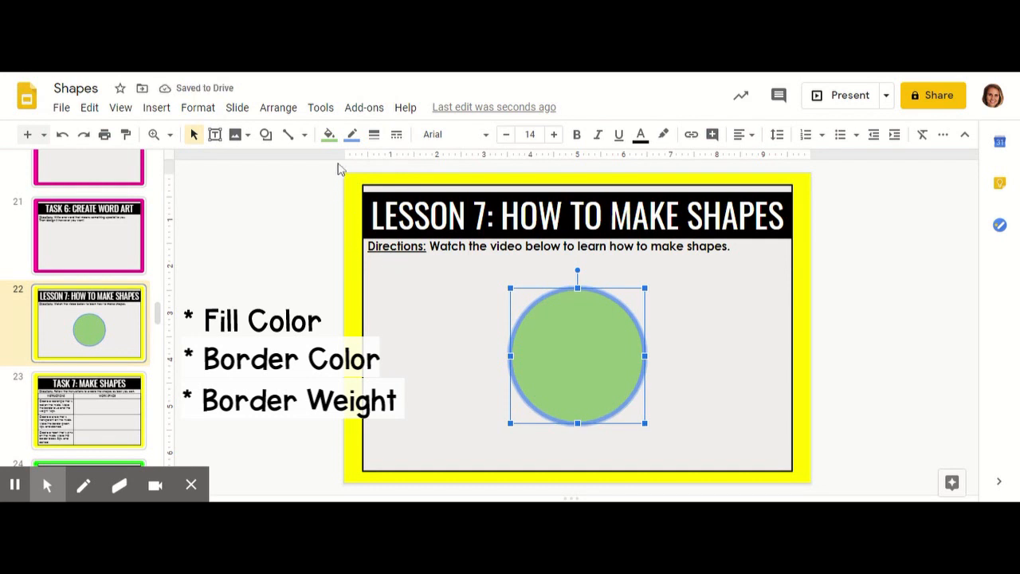
mouse_move(396, 134)
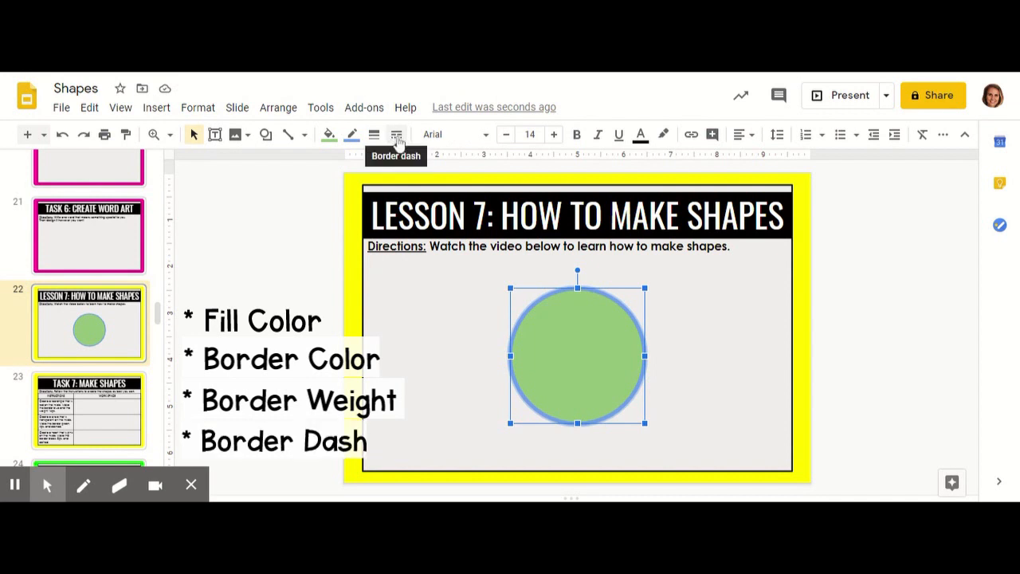
mouse_move(406, 151)
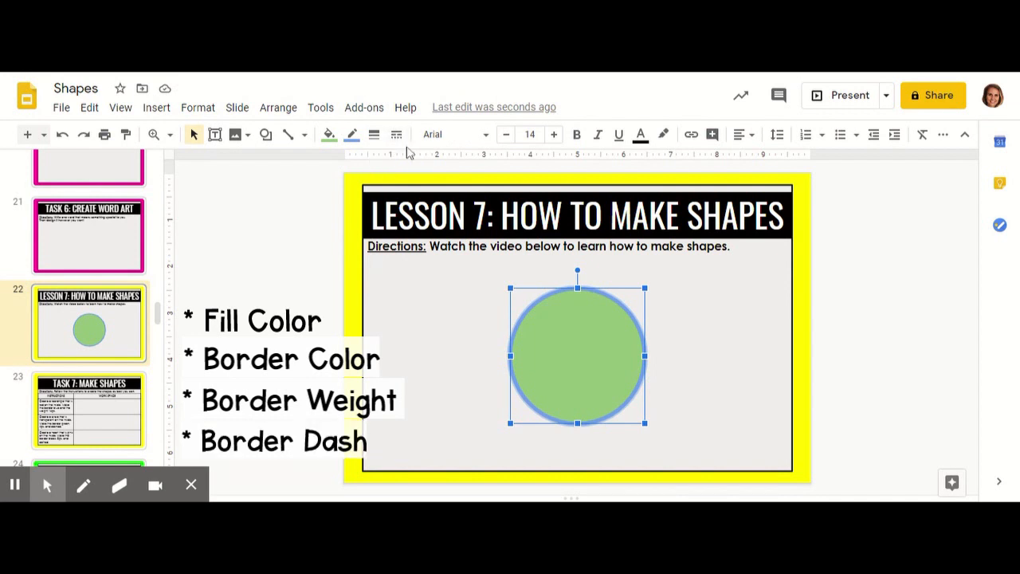
Change the circle's border dash style to dotted.
click(396, 134)
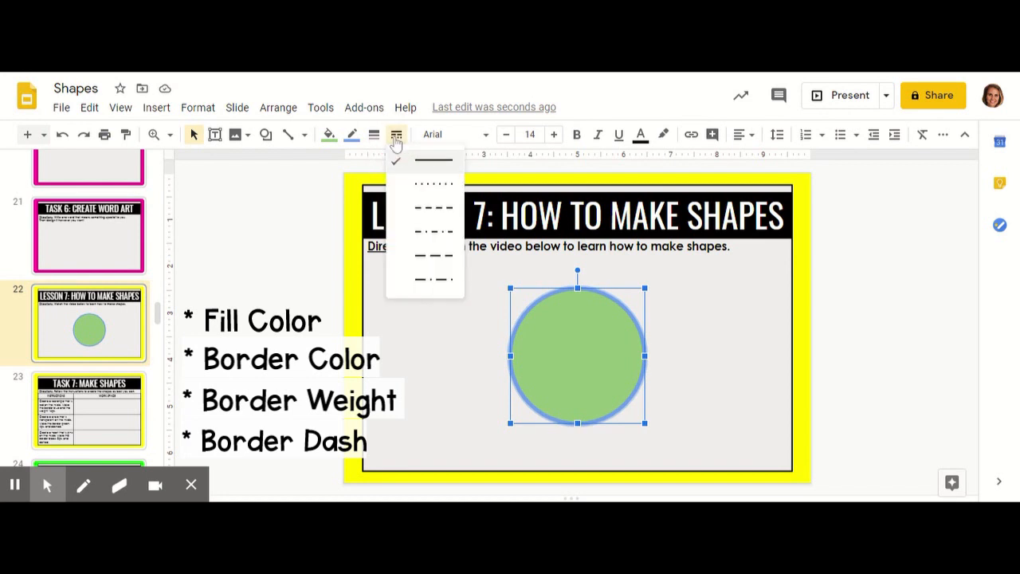
mouse_move(418, 191)
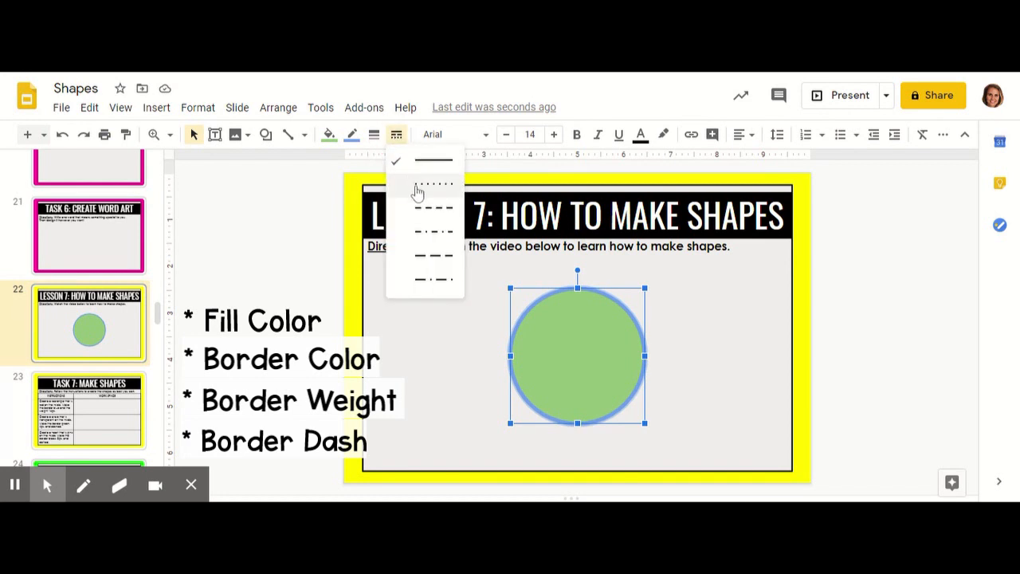
mouse_move(425, 241)
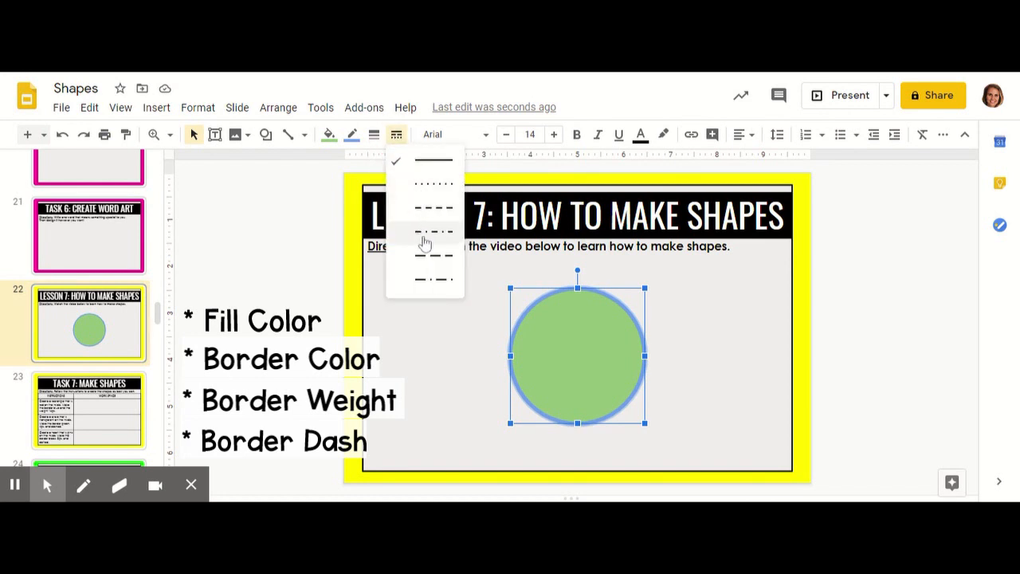
mouse_move(428, 260)
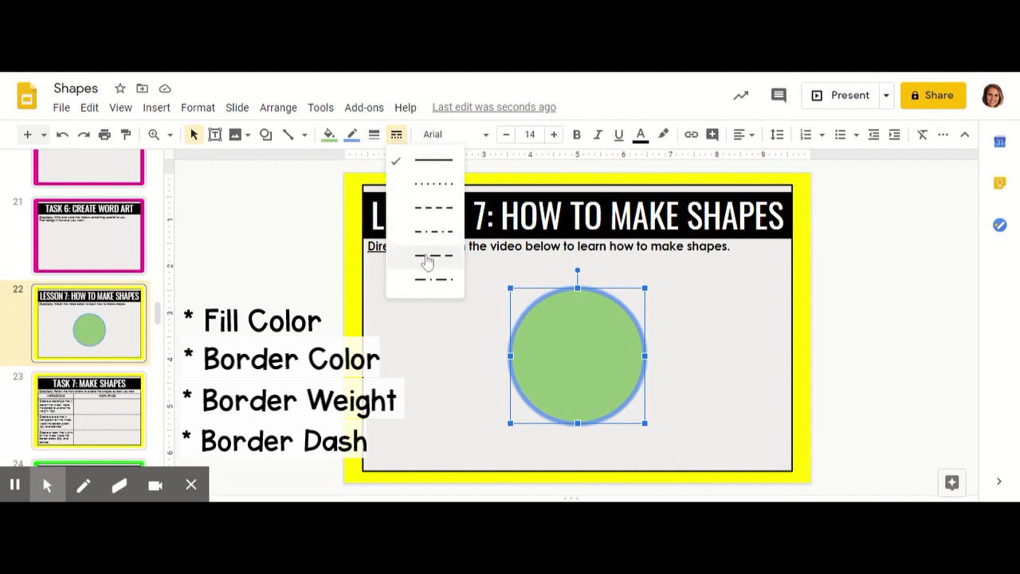
mouse_move(426, 288)
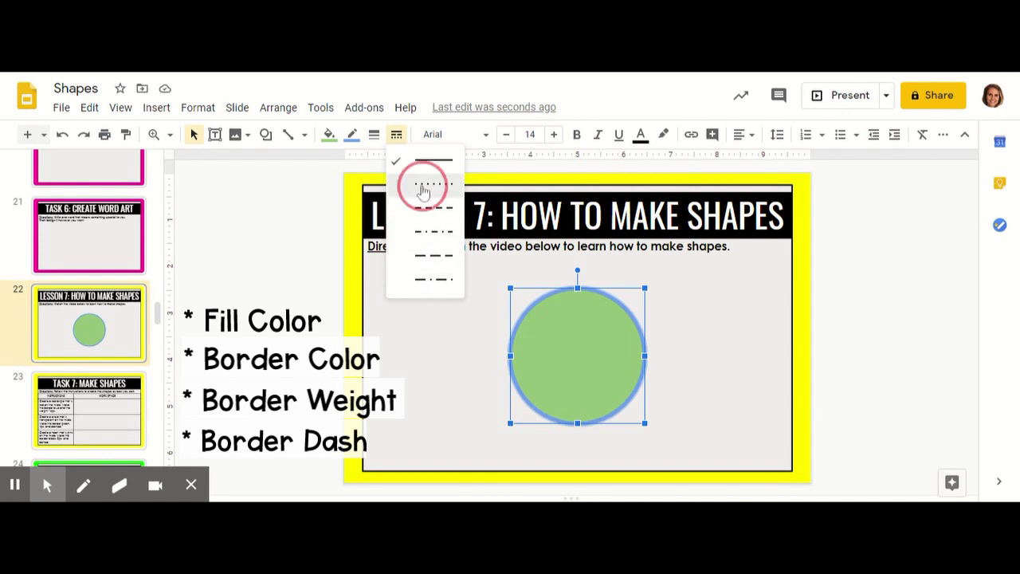
click(425, 184)
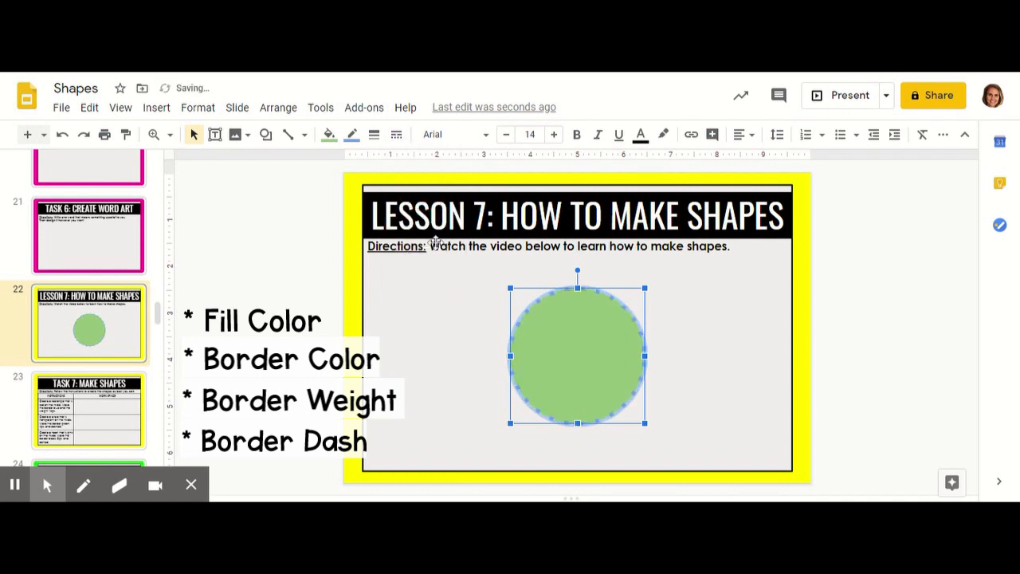
mouse_move(805, 391)
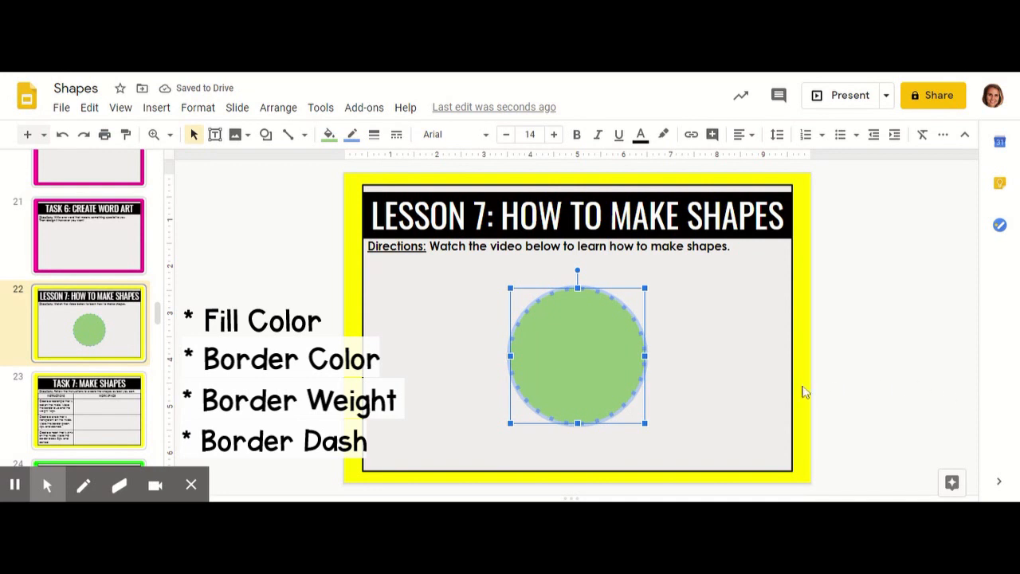
mouse_move(554, 382)
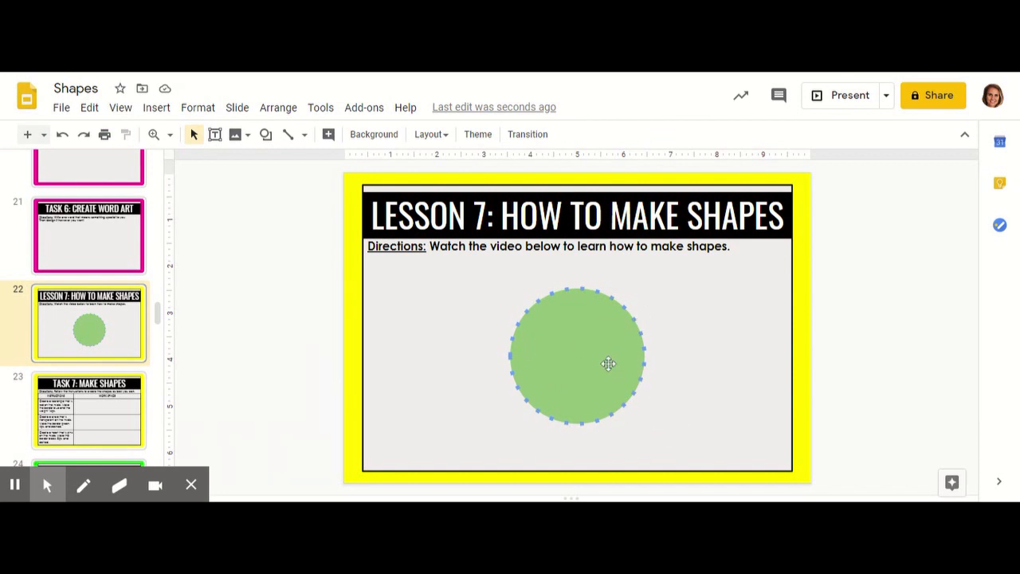
Type 'I am a circle!' inside the green dotted circle.
click(576, 358)
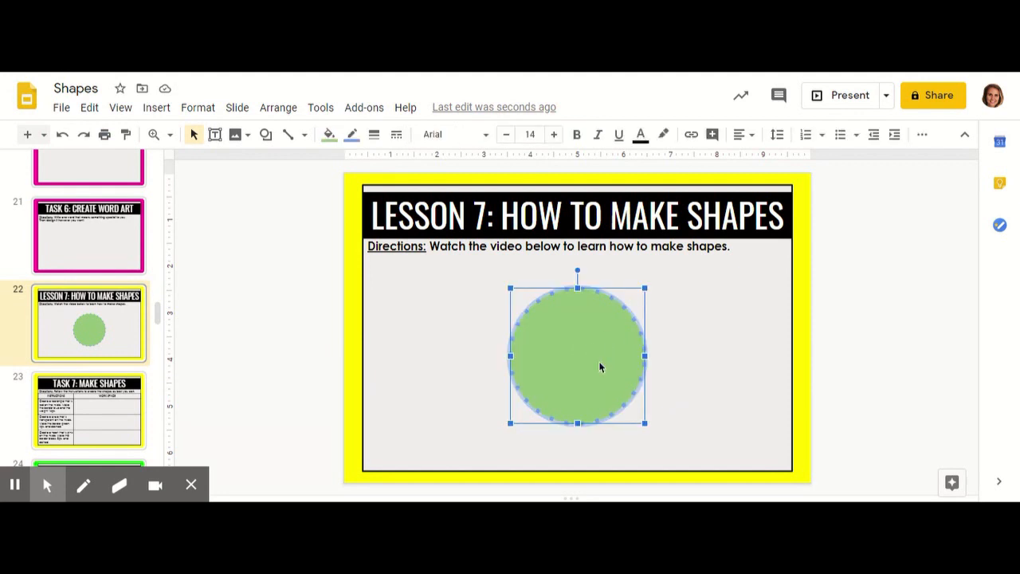
double_click(576, 355)
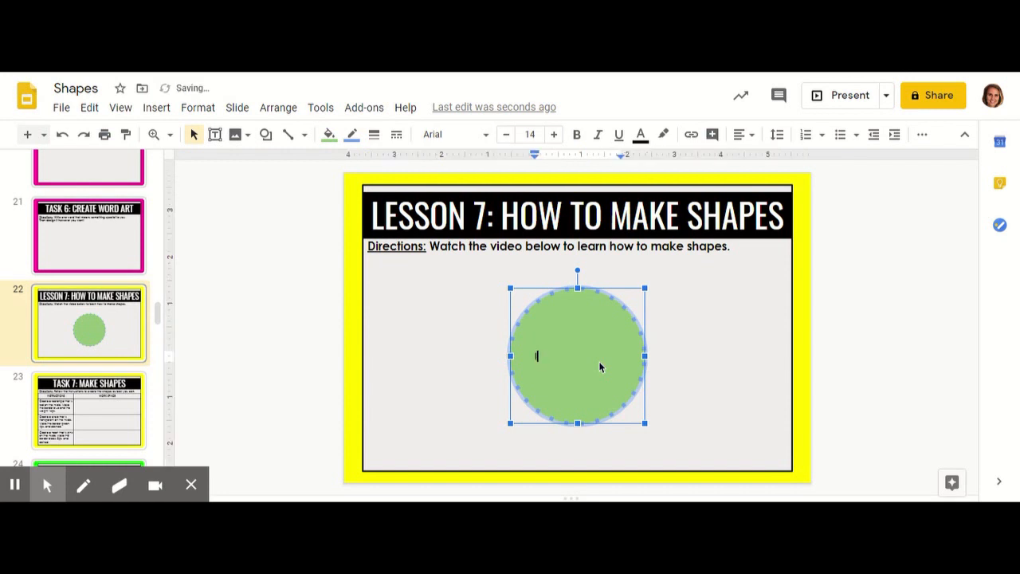
text(am a circle)
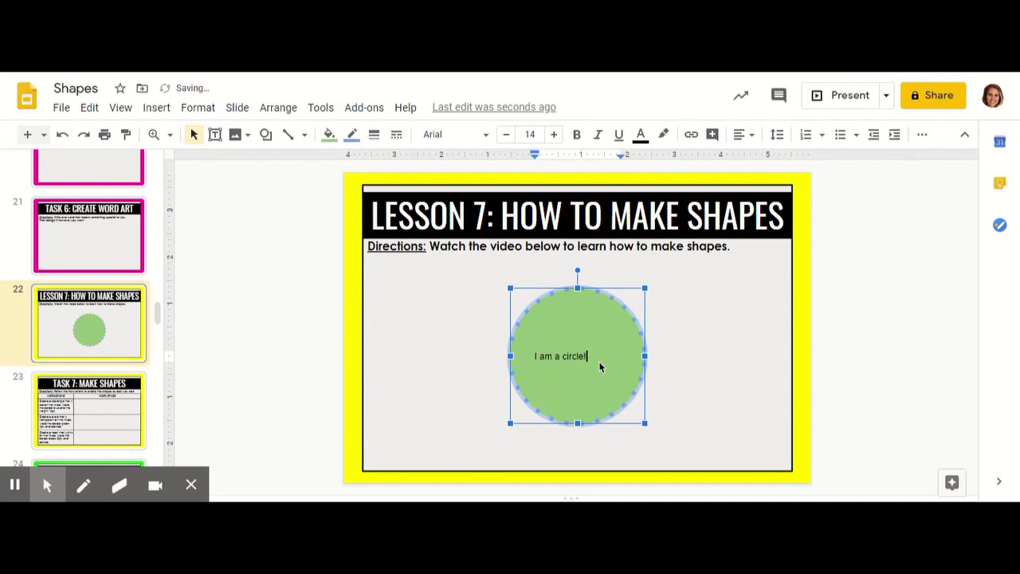
click(312, 311)
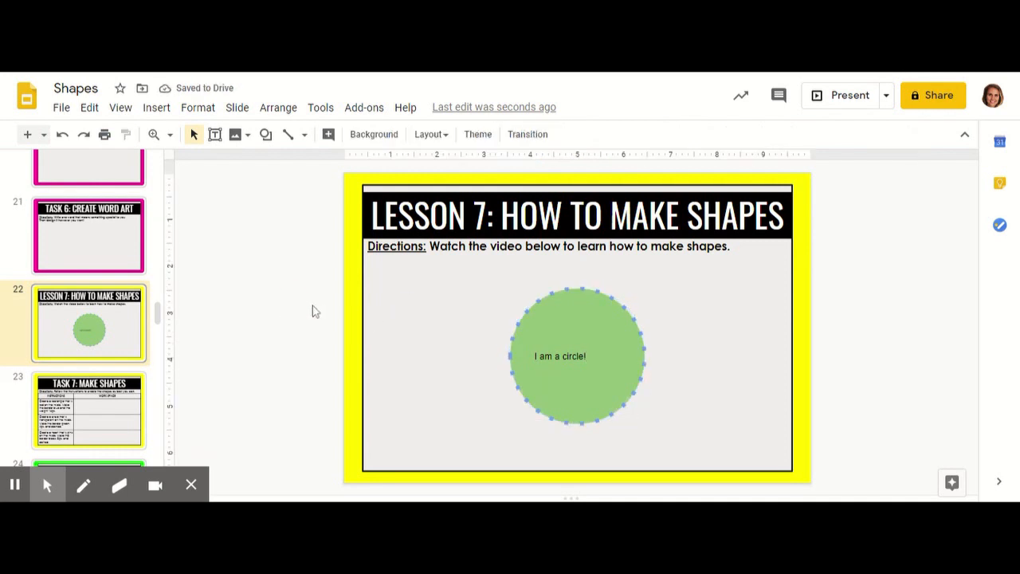